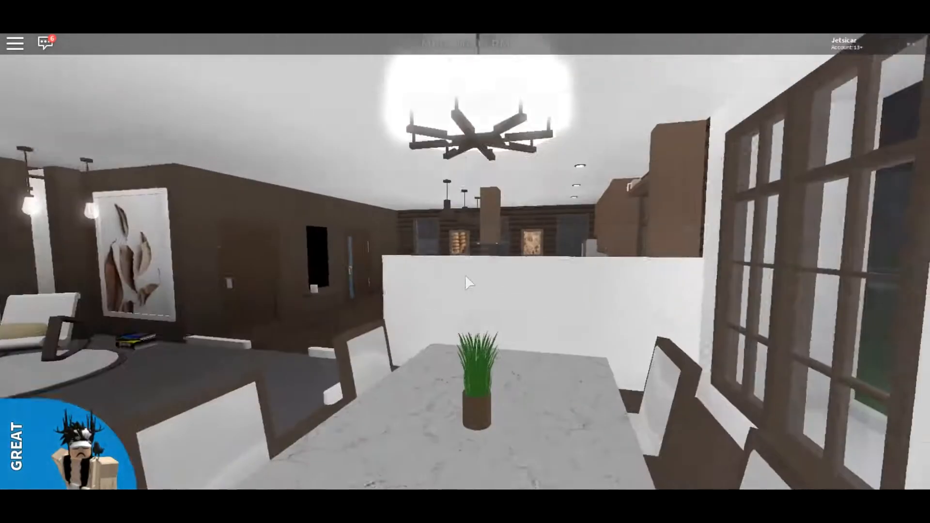
{"action": "mouse_move", "coordinate": [468, 284]}
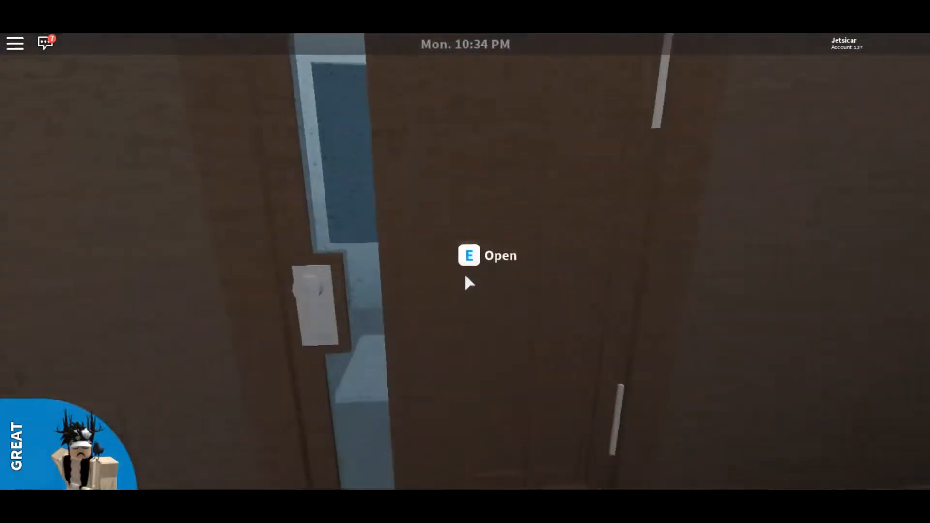
{"action": "key", "text": "e"}
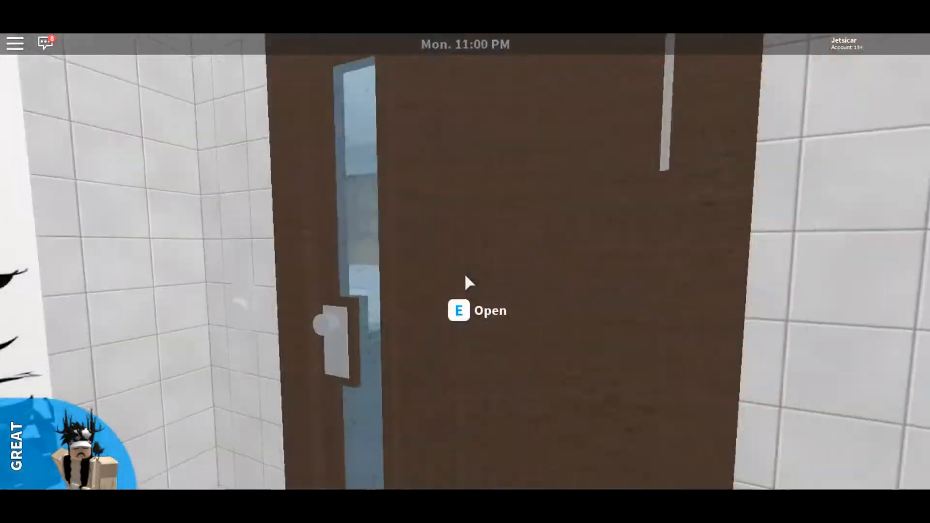
{"action": "key", "text": "e"}
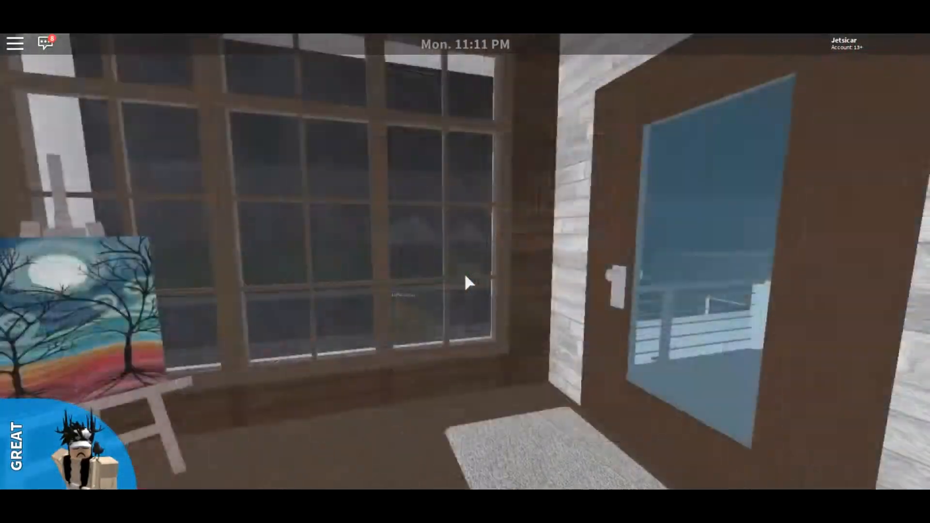
{"action": "mouse_move", "coordinate": [466, 284]}
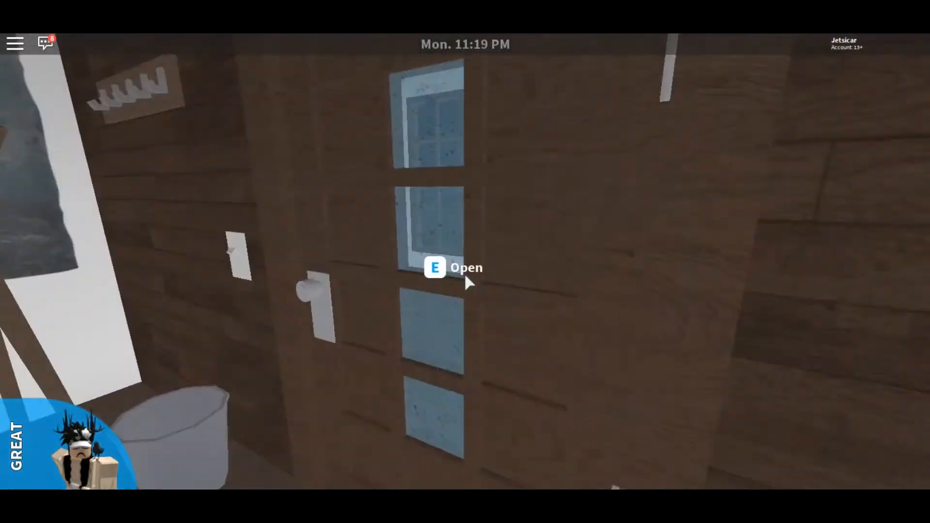
{"action": "key", "text": "e"}
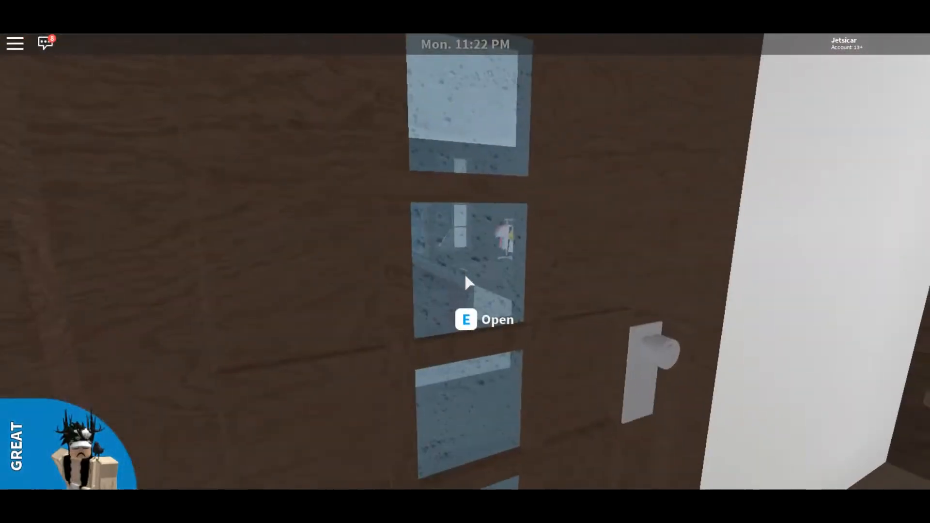
{"action": "key", "text": "e"}
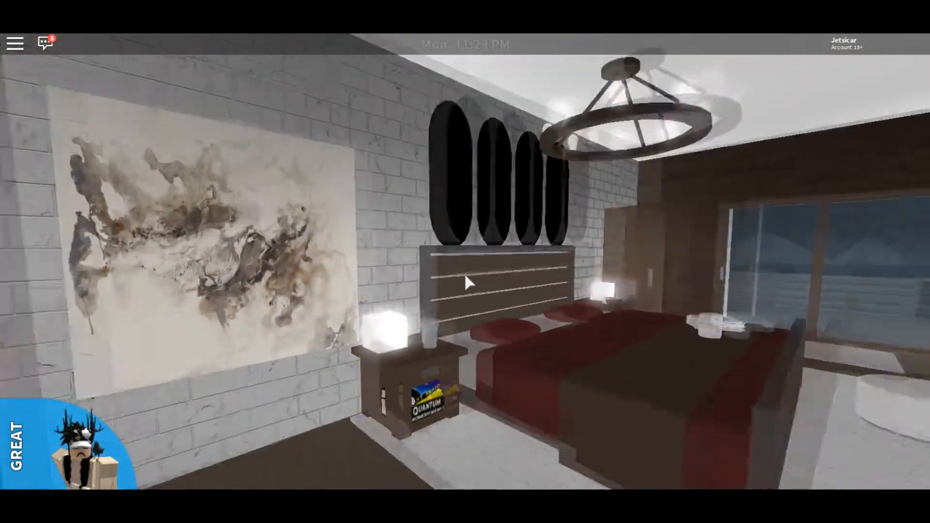